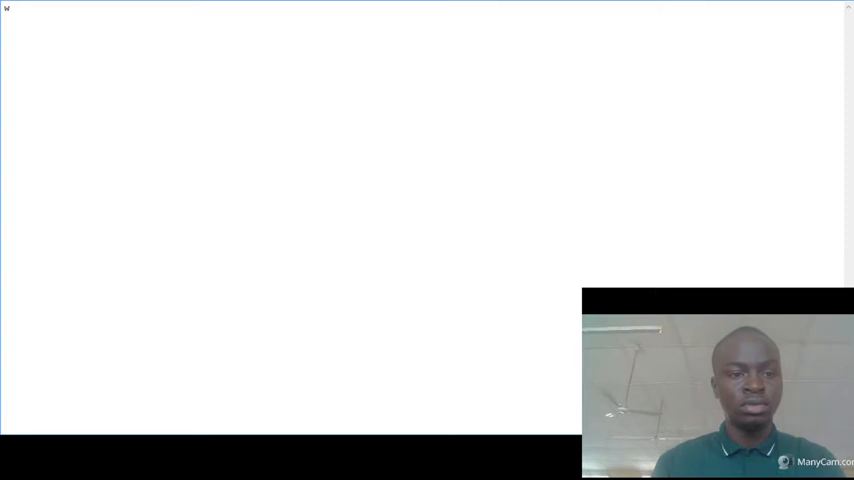
Type 'WEB DESIGN', then replace it with the heading 'HOW THE WEB WORKS'.
{"action": "type", "text": "WEB DESI"}
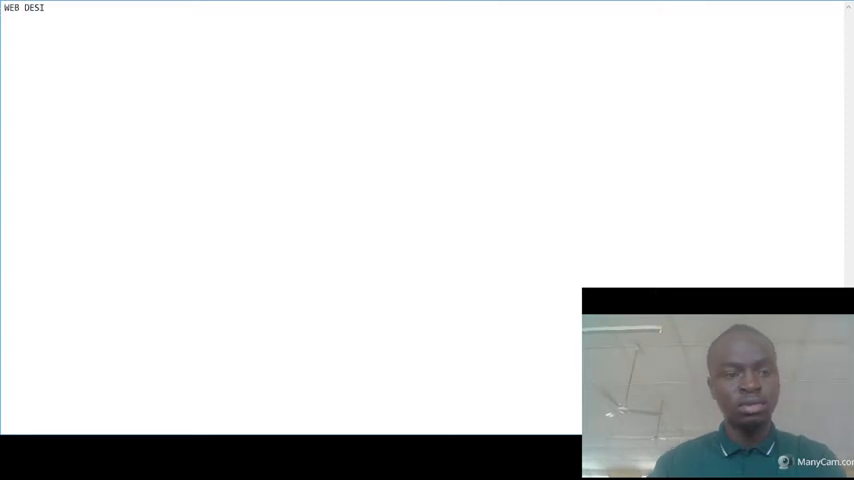
{"action": "type", "text": "GN"}
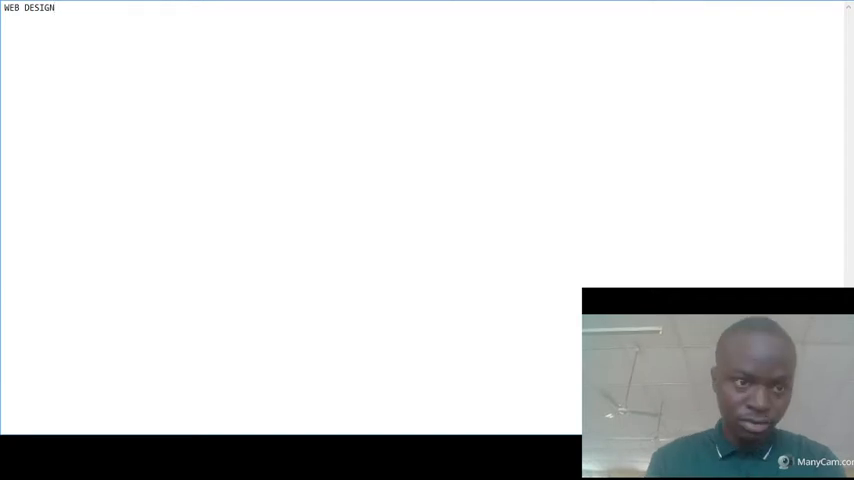
{"action": "double_click", "coordinate": [30, 11]}
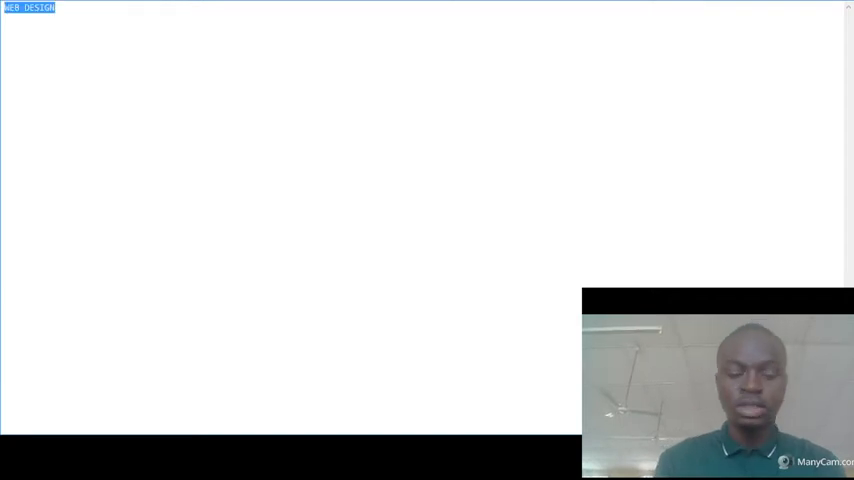
{"action": "type", "text": "HOW THE W"}
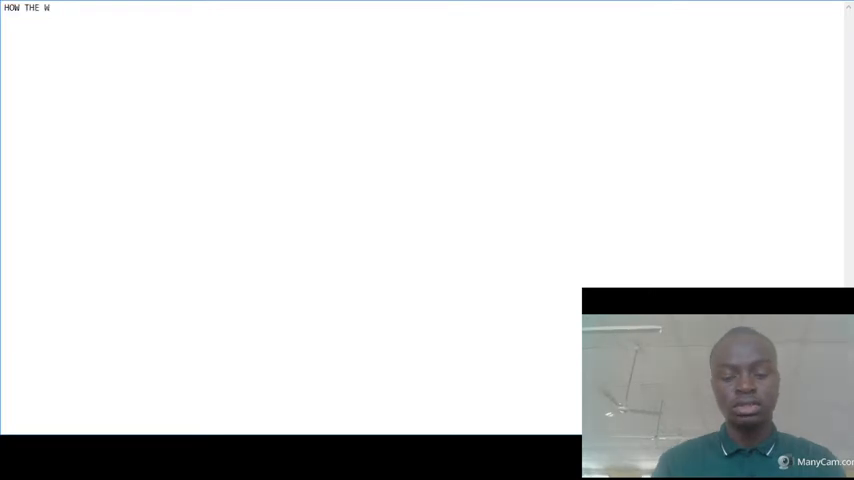
{"action": "type", "text": "EB WORKS"}
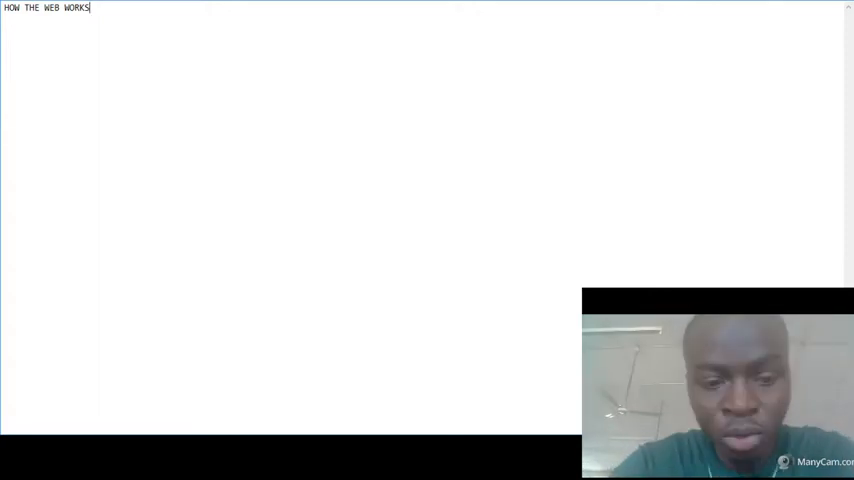
{"action": "mouse_move", "coordinate": [457, 350]}
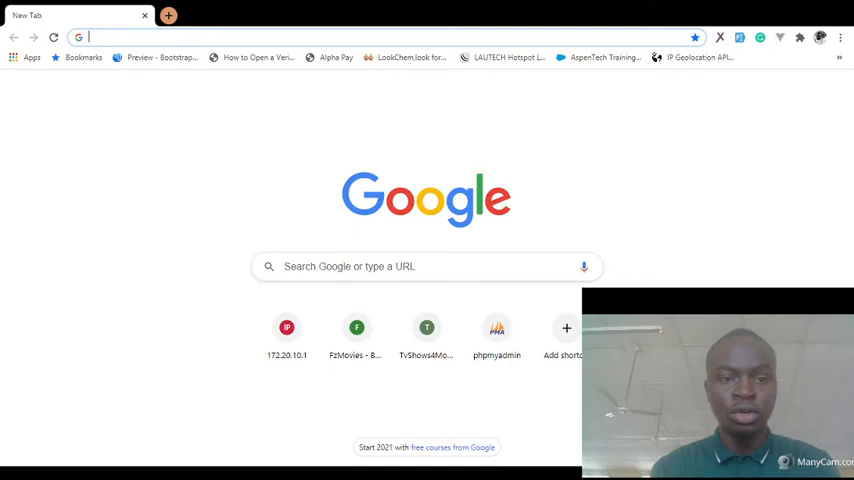
Type 'GOOGLE.O' into the Chrome address bar.
{"action": "type", "text": "GOOGLE.O"}
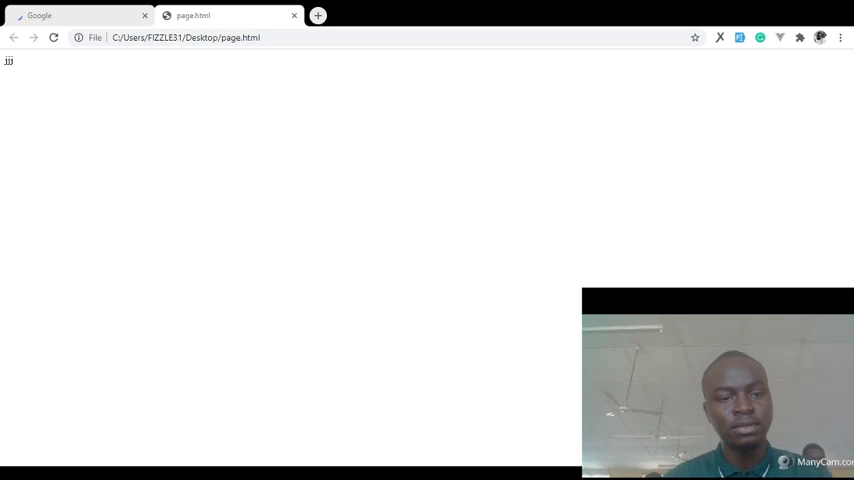
{"action": "mouse_move", "coordinate": [266, 100]}
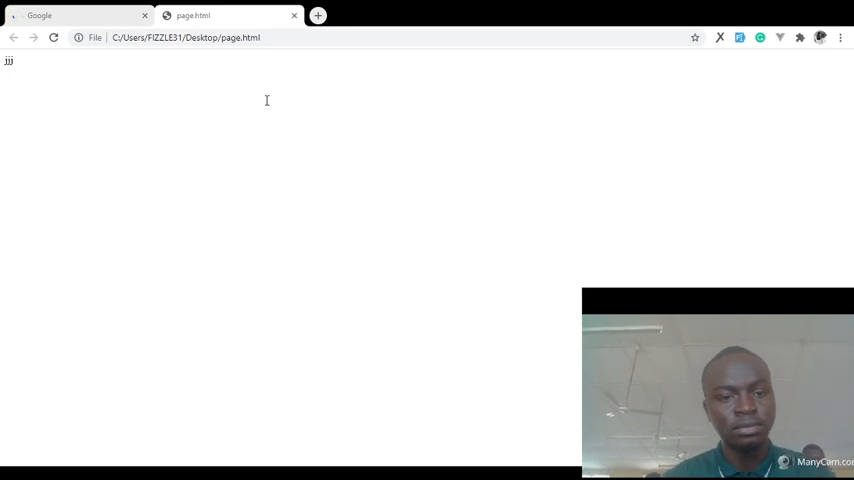